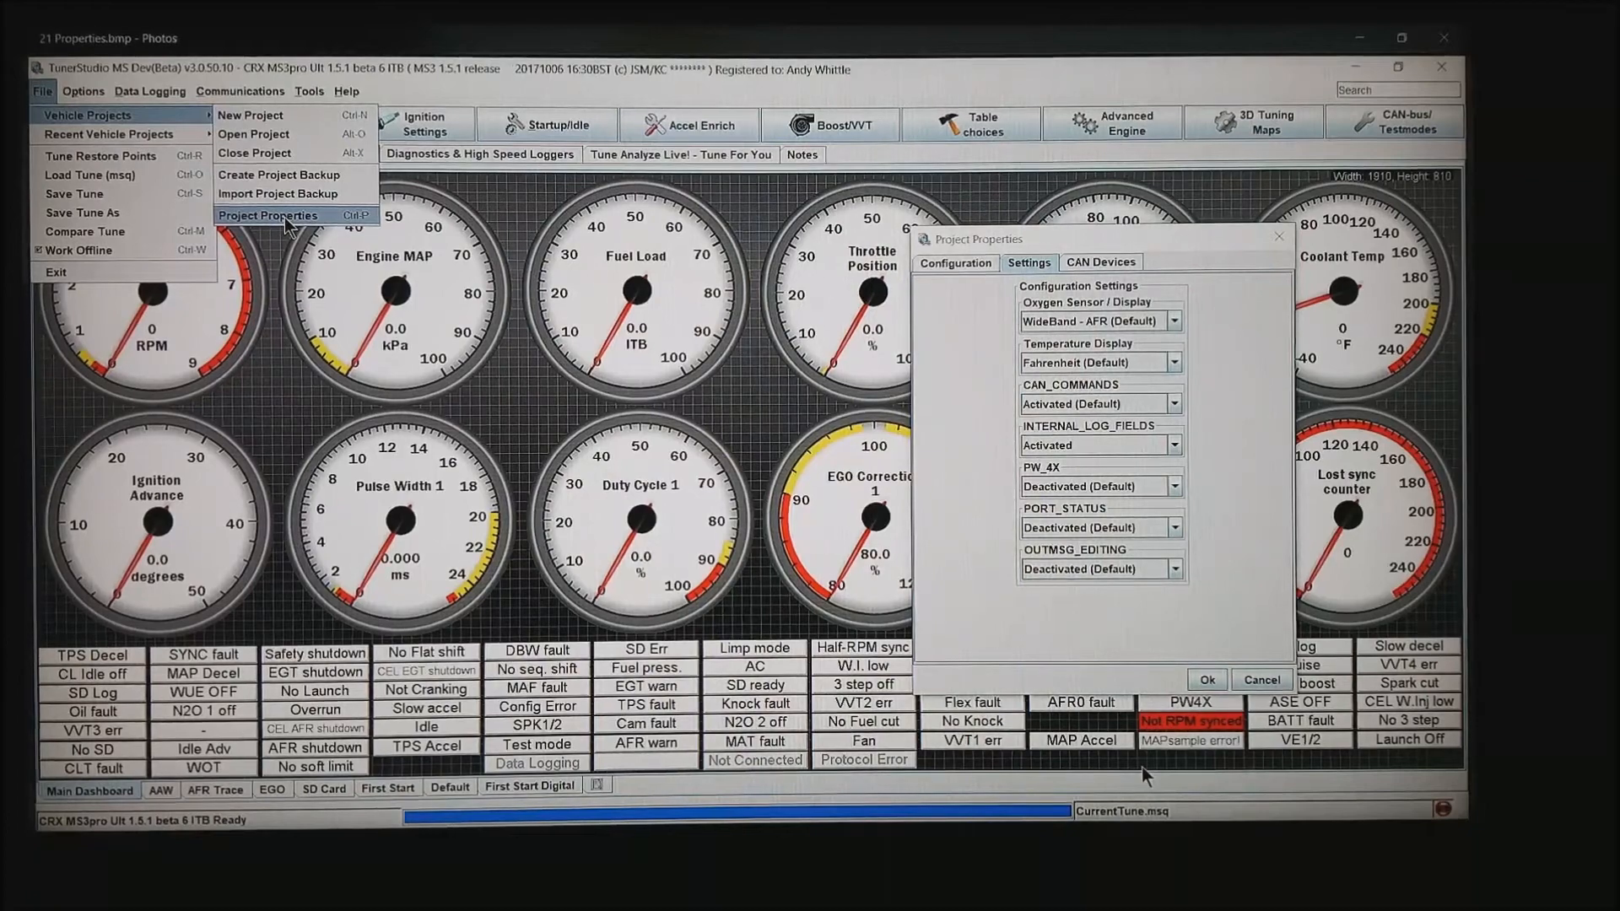
Step: Show the Project Properties Settings tab with internal log fields activated
{"action": "left_click", "coordinate": [185, 249]}
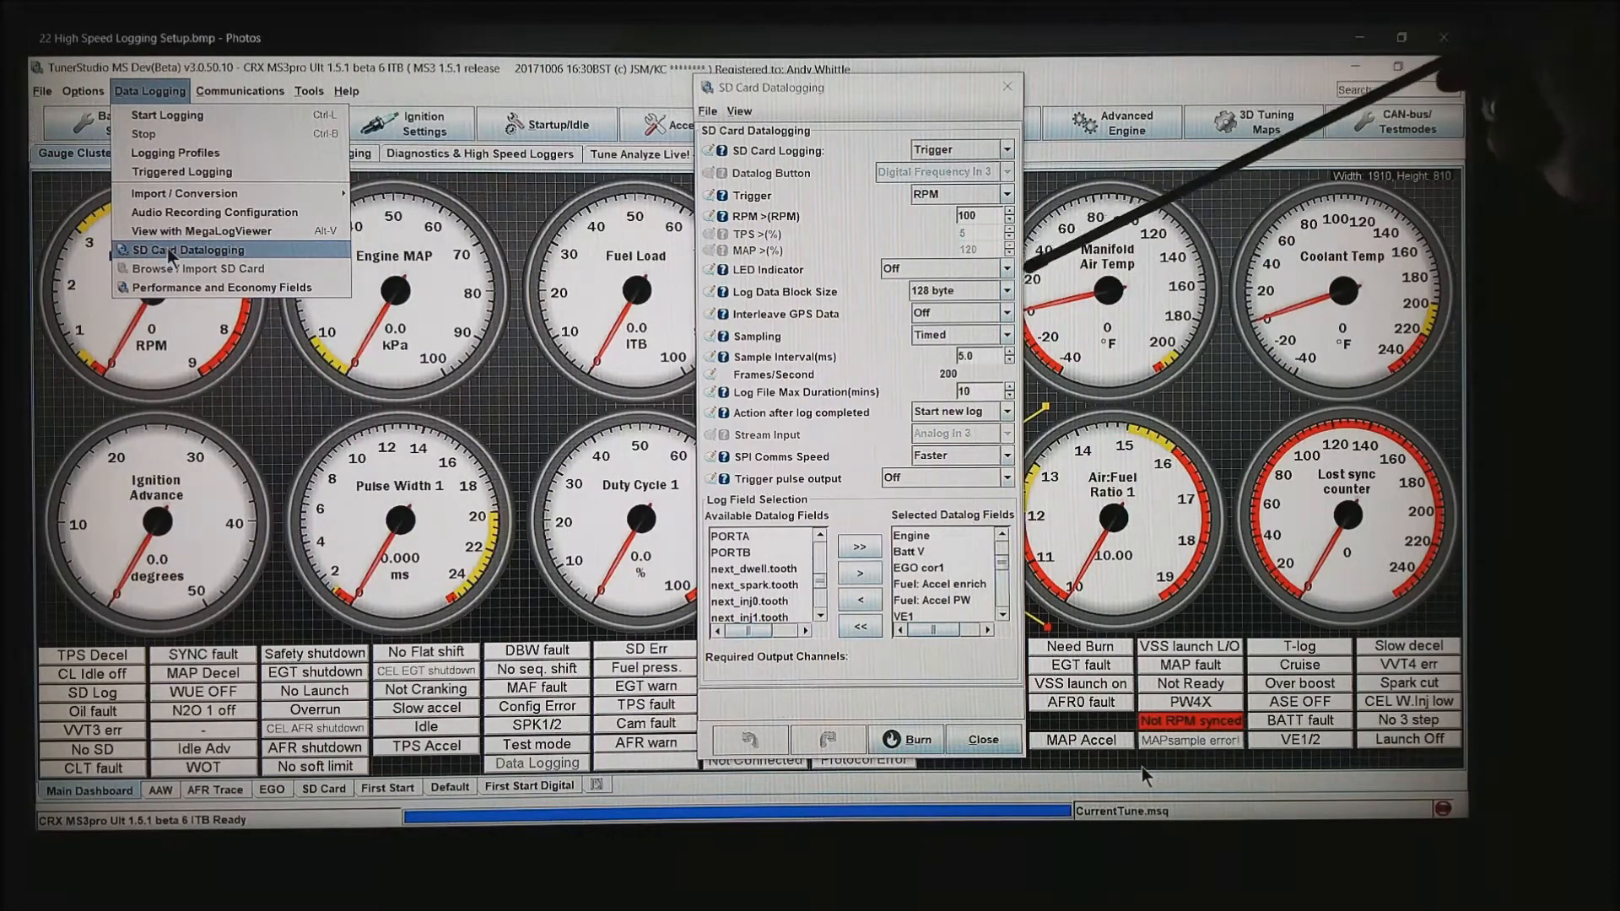
{"action": "mouse_move", "coordinate": [1142, 776]}
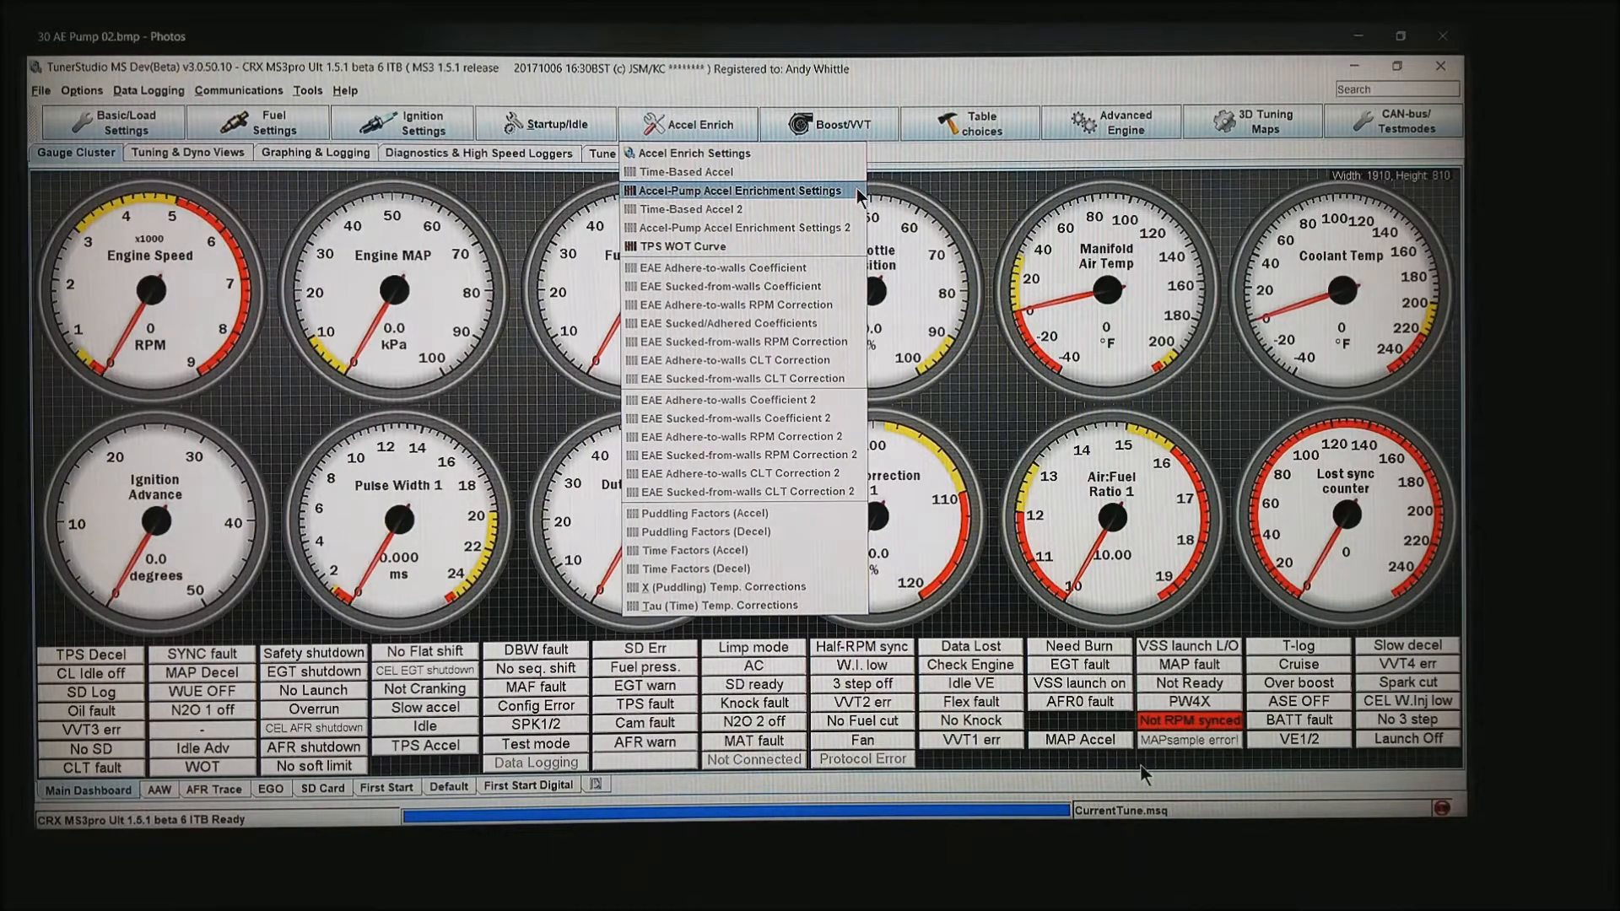
Step: Bring up the Accel-Pump Accel Enrichment Settings under Accel Enrich
{"action": "left_click", "coordinate": [736, 191]}
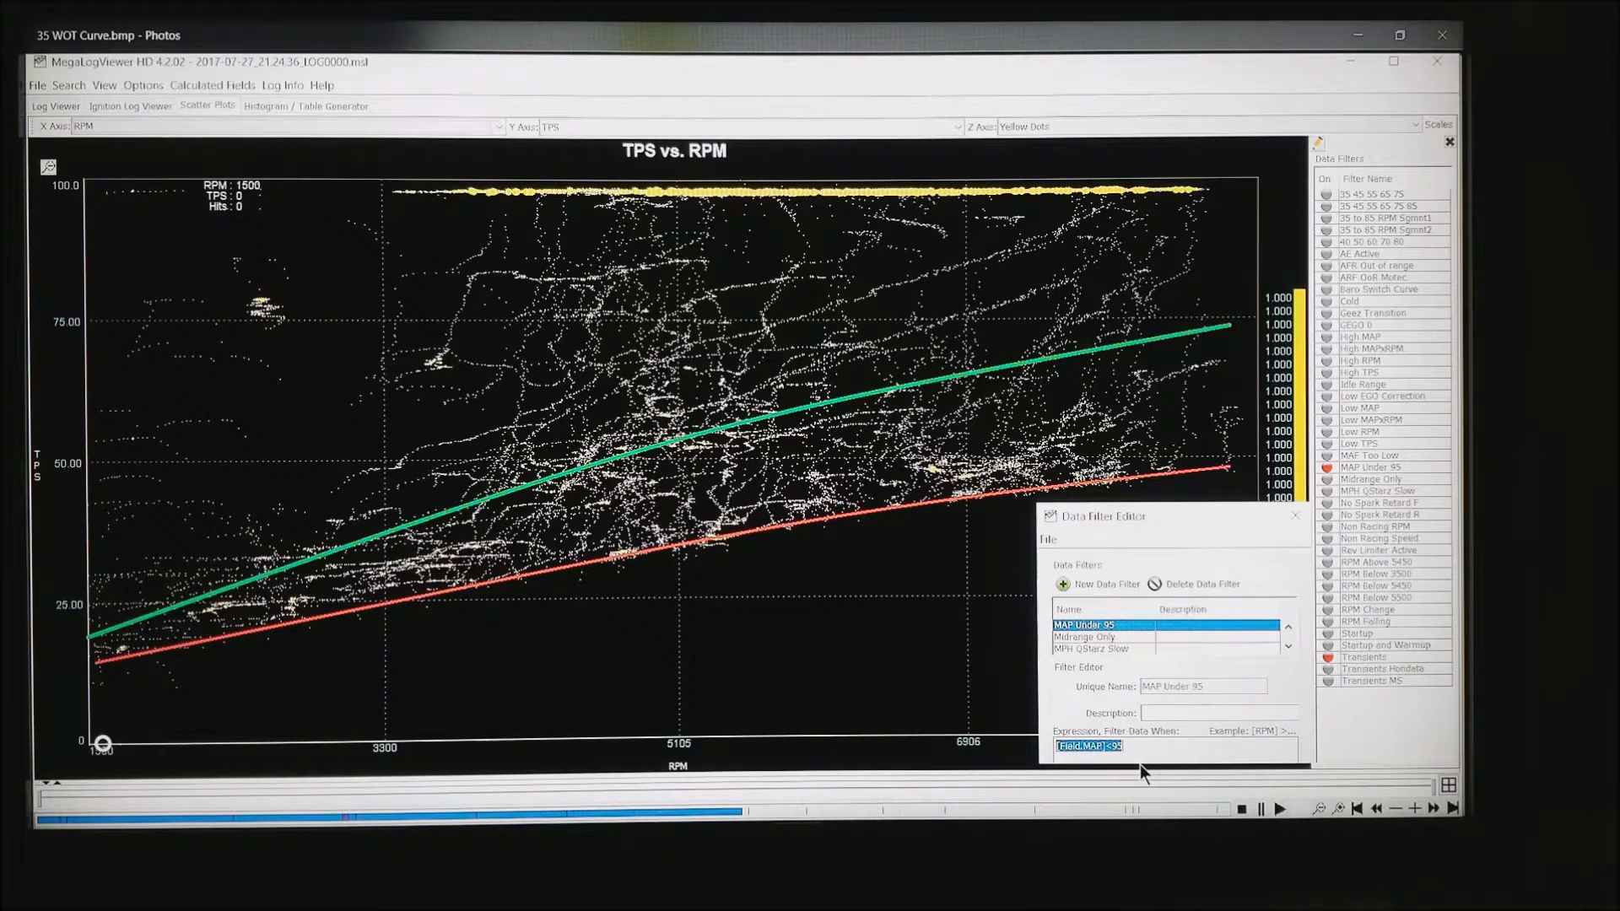
{"action": "left_click", "coordinate": [305, 103]}
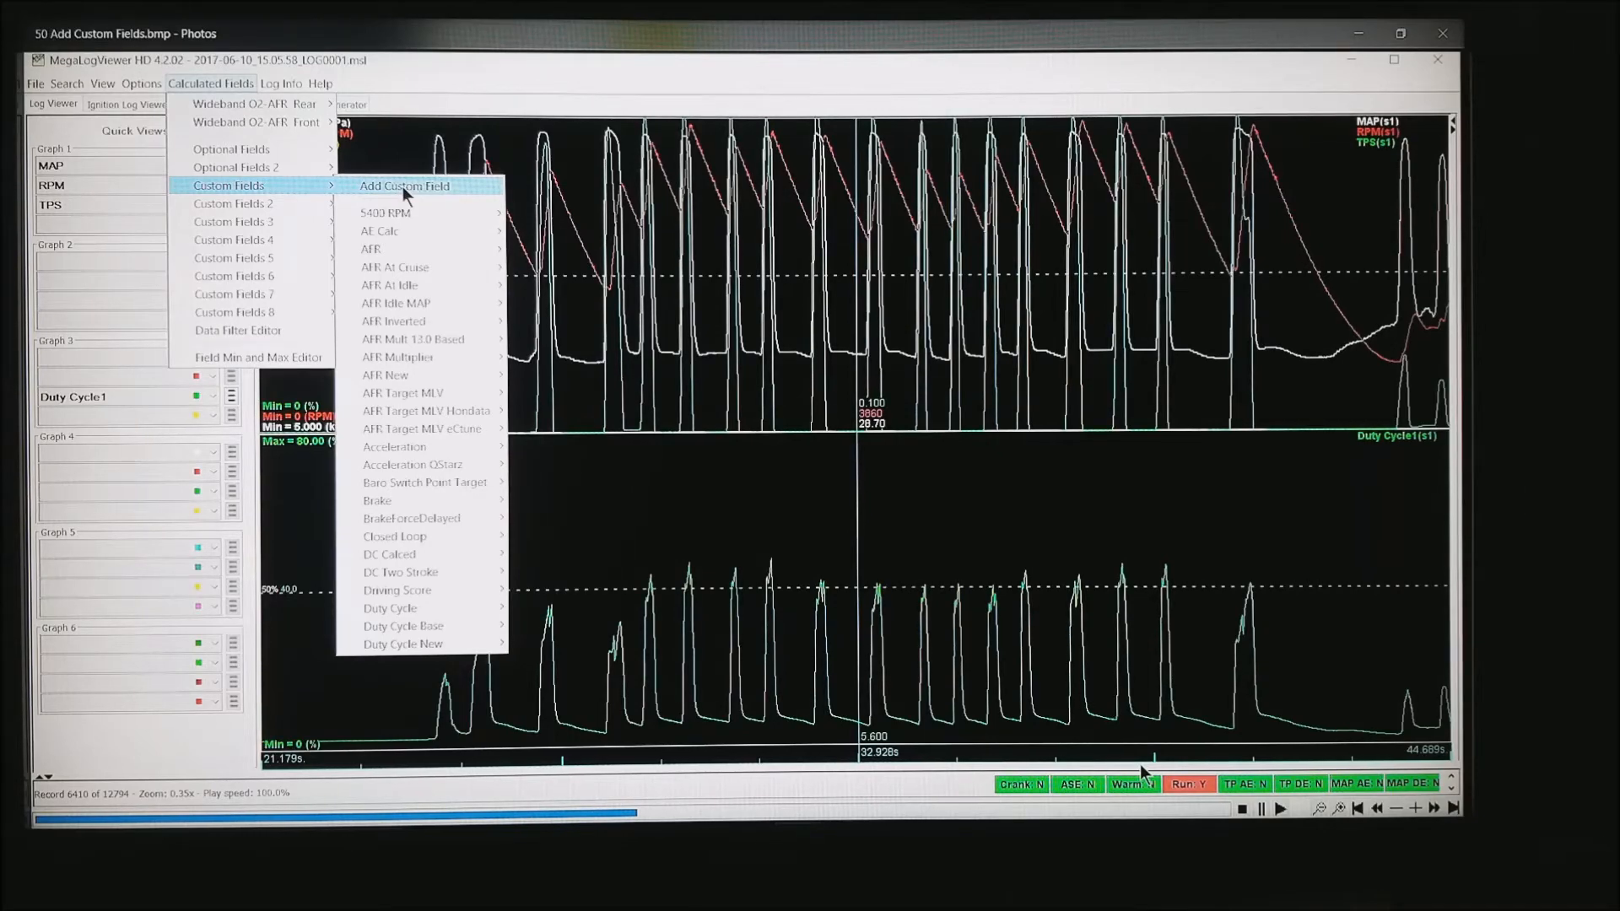
Step: Reach Add Custom Field under Calculated Fields > Custom Fields
{"action": "left_click", "coordinate": [403, 185]}
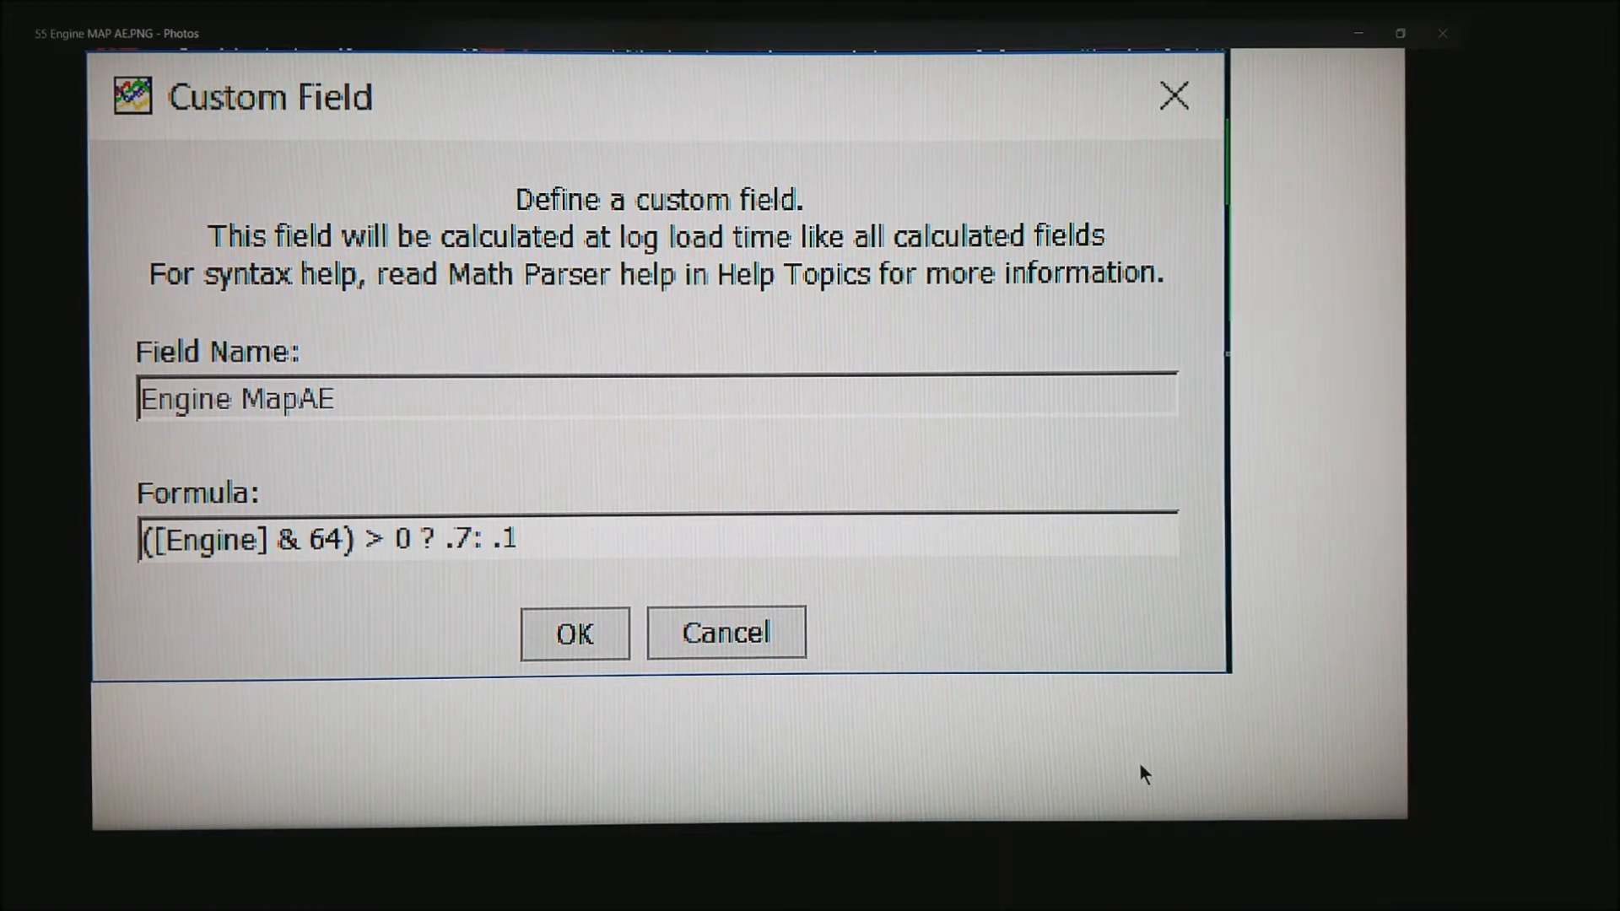
Step: Confirm the Engine MapAE field with formula ([Engine] & 64) > 0 ? .7: .1
{"action": "left_click", "coordinate": [574, 633]}
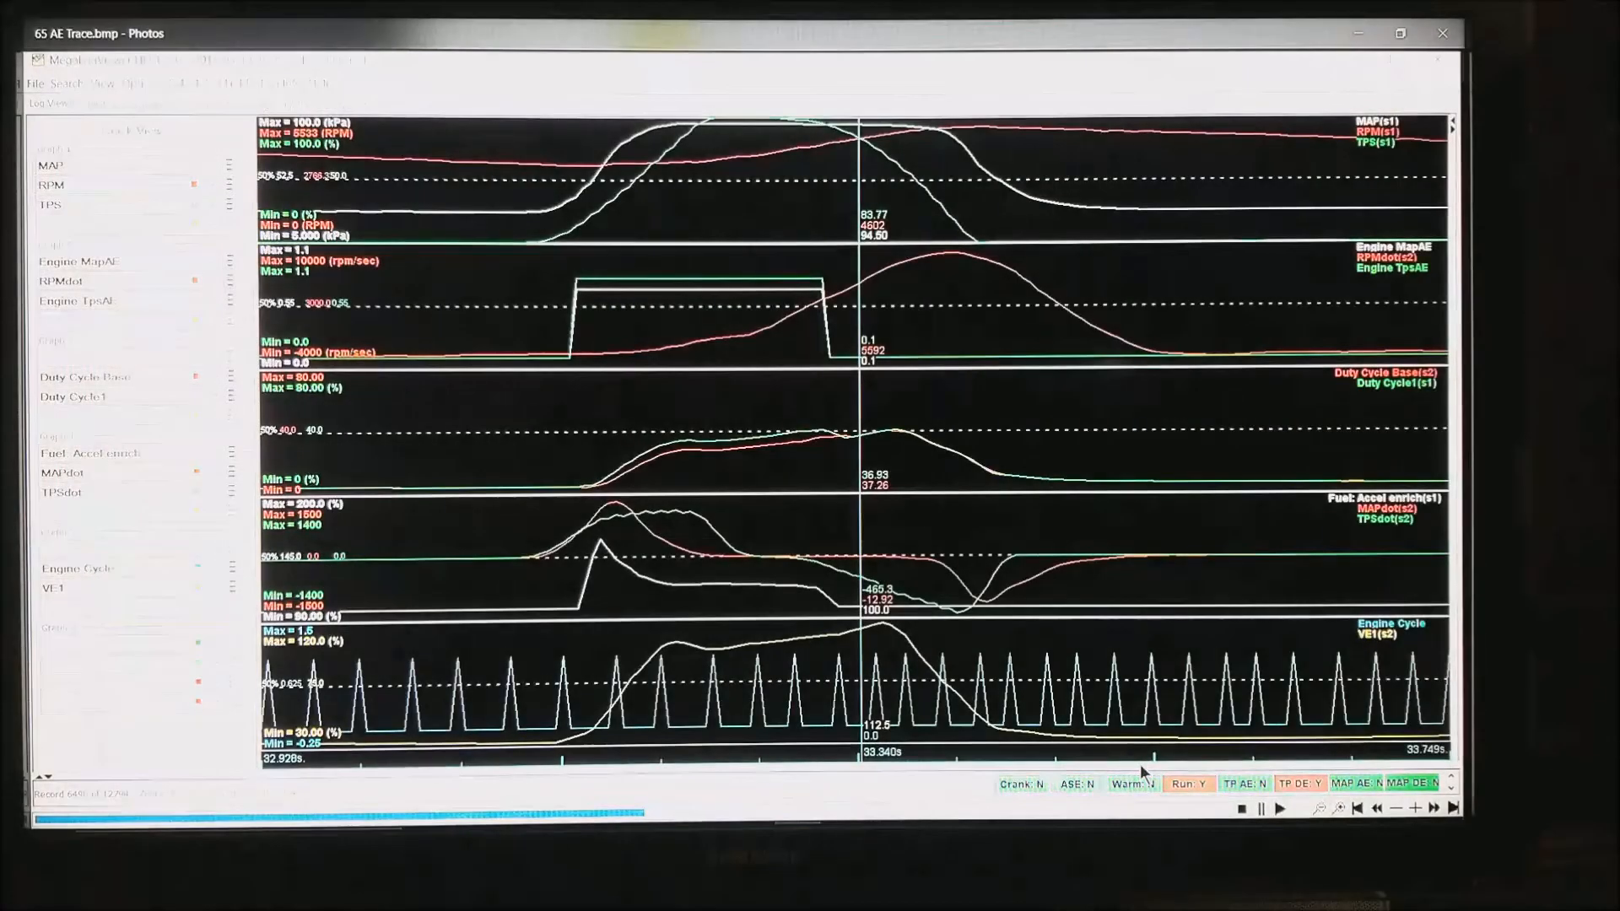